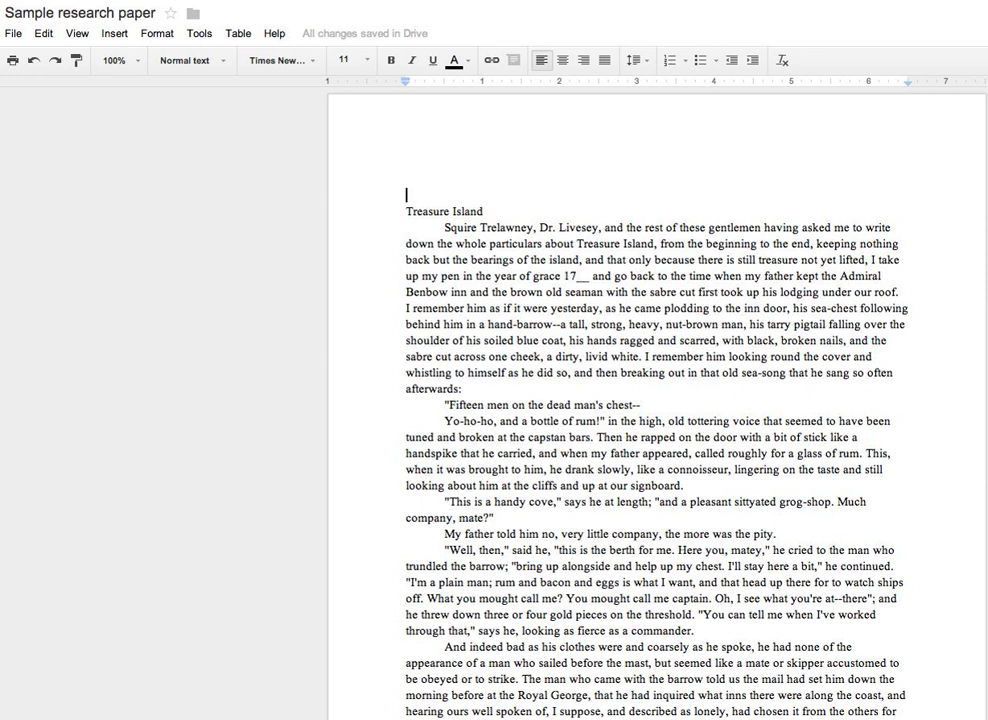
- Type the heading 'Ima Stoodent', teacher, English 7a, 21 February 2014, then select the day number
text(Ima Stoodent)
text(21 February 2014)
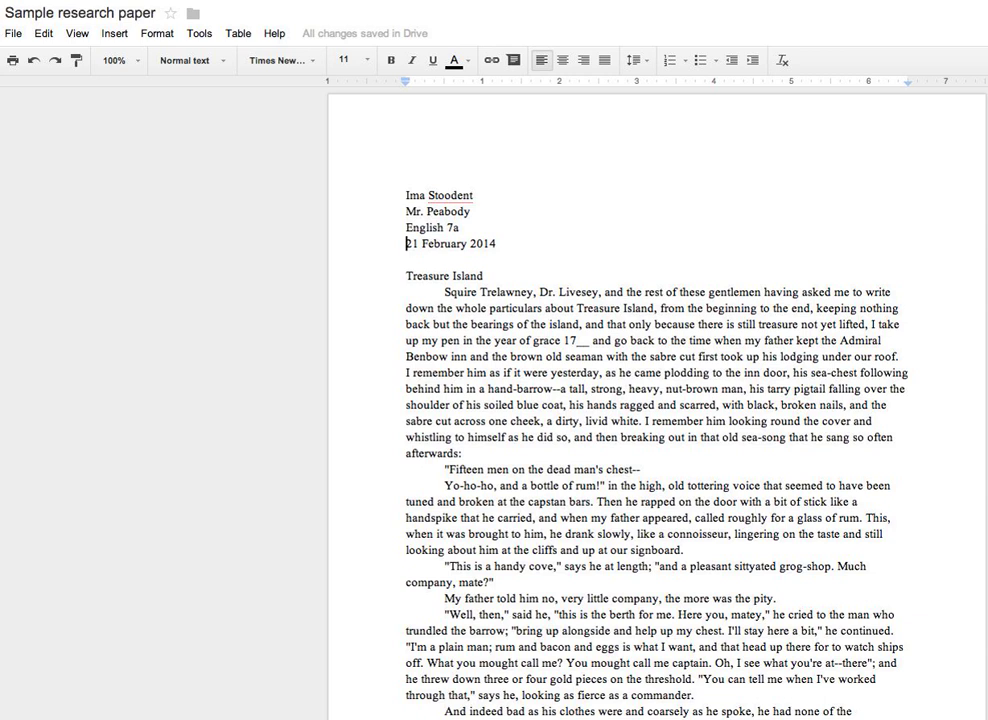
double_click(407, 243)
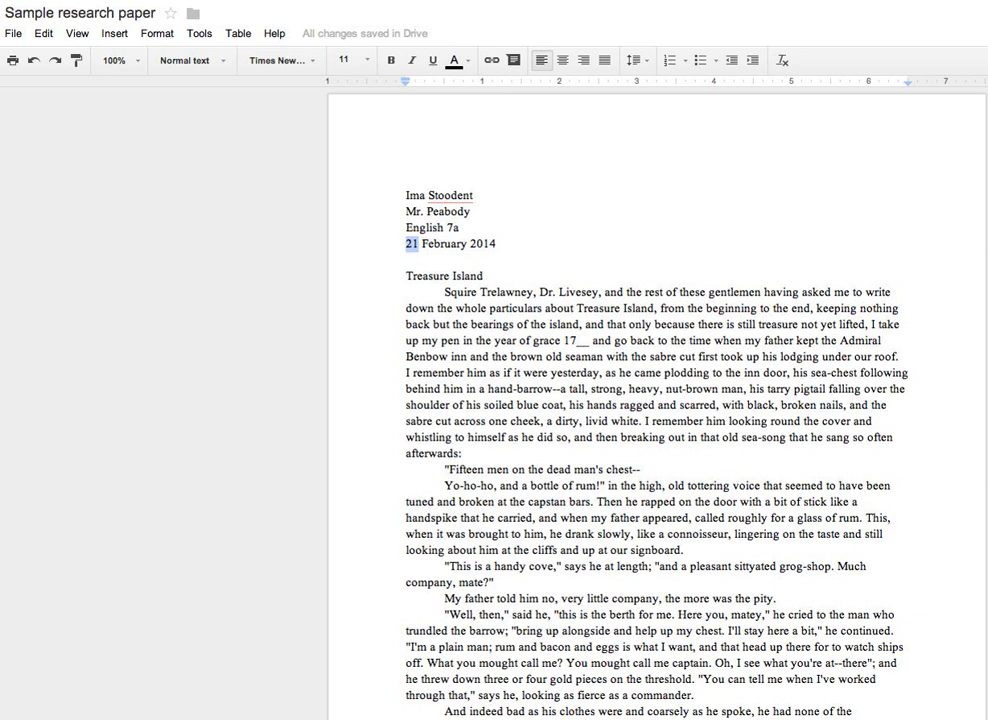
double_click(431, 243)
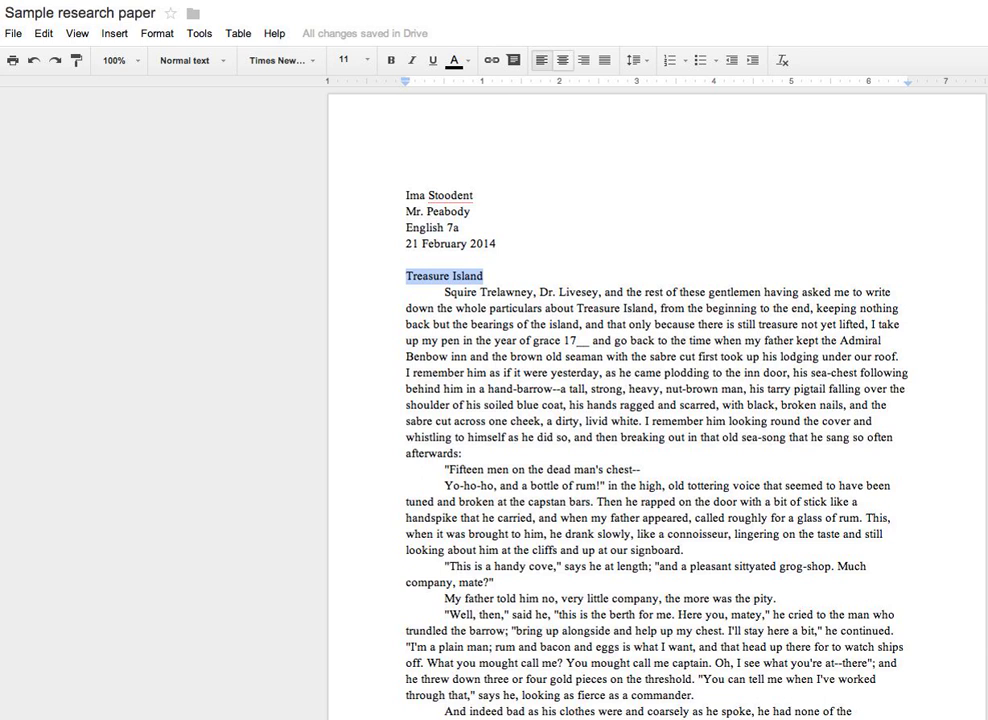
mouse_move(565, 60)
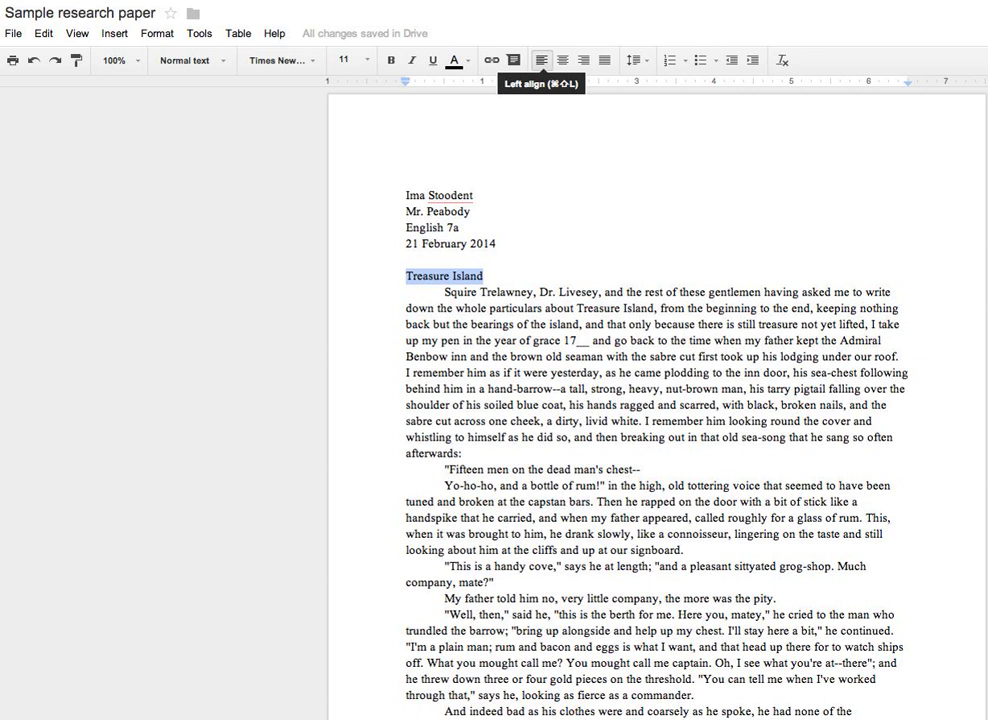
mouse_move(564, 59)
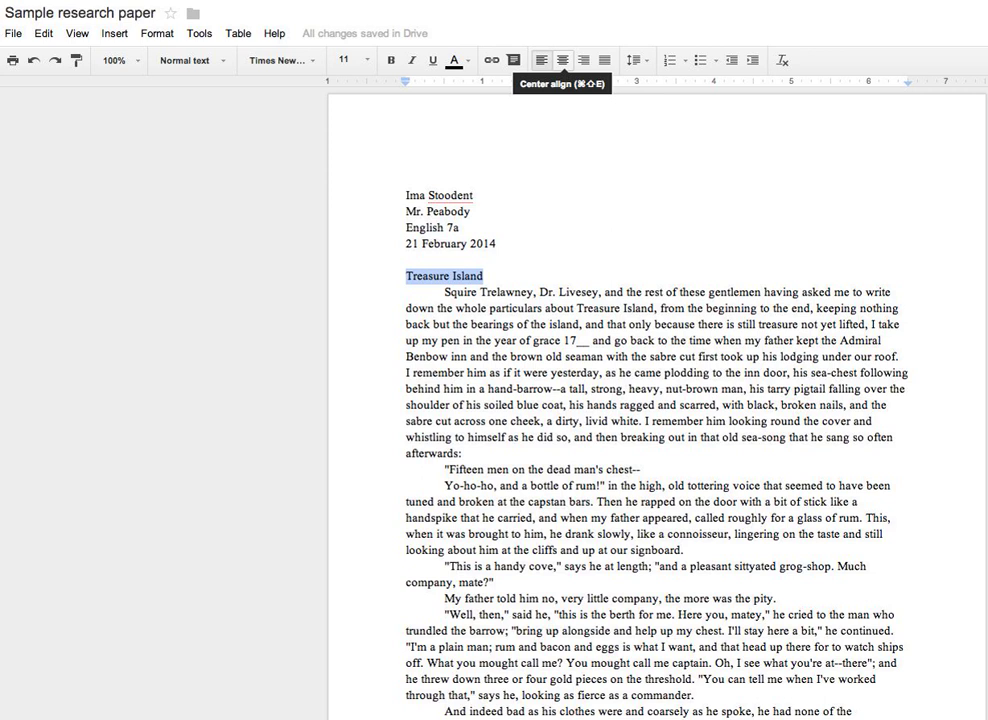
- Center-align the 'Treasure Island' title
click(563, 60)
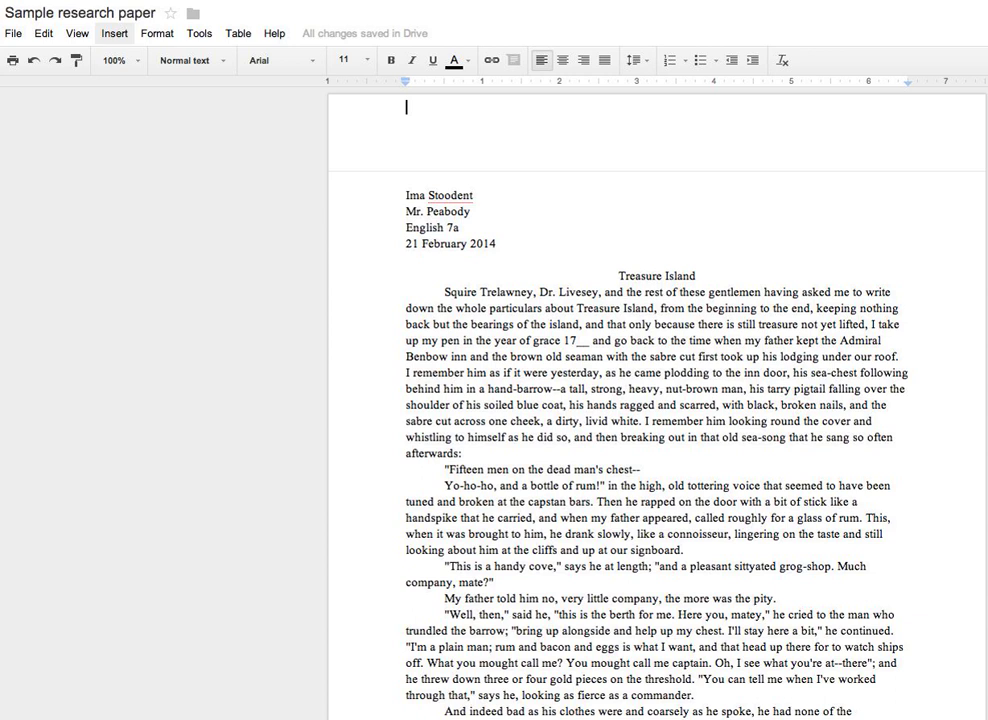
- Type the surname 'Stoodent' into the page header
click(114, 33)
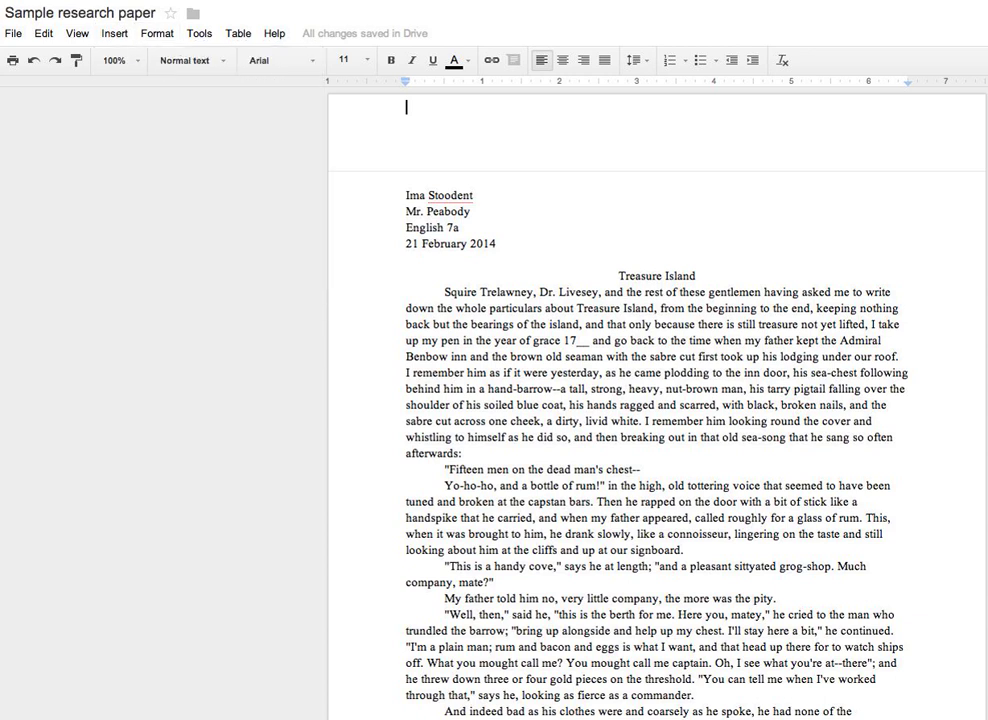
click(114, 33)
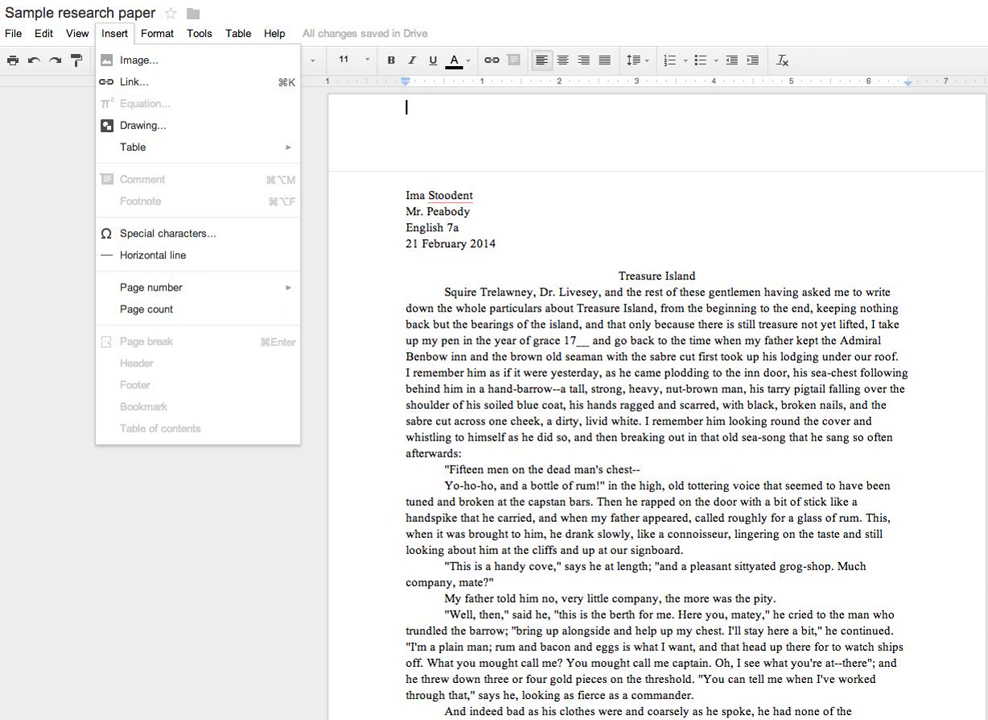
mouse_move(131, 147)
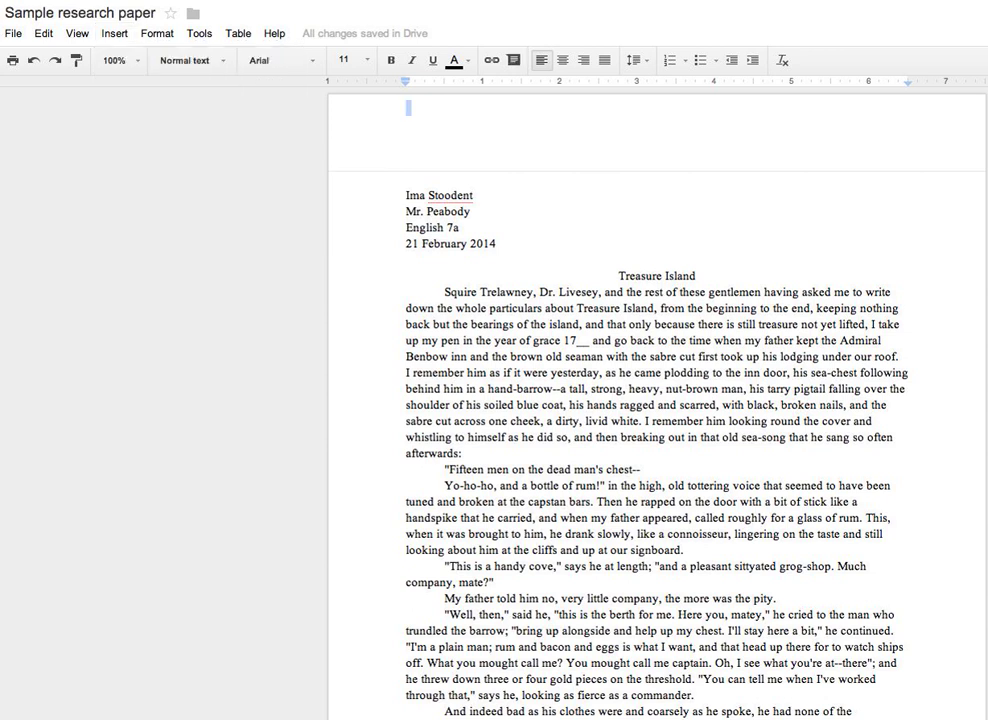
text(Stoo)
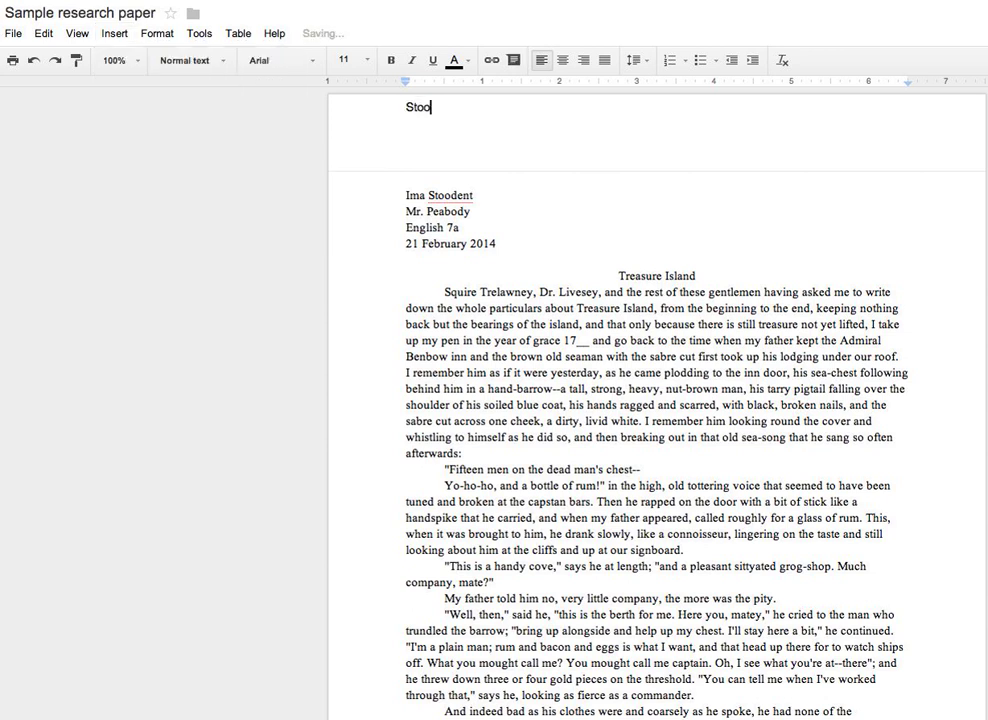
text(dent)
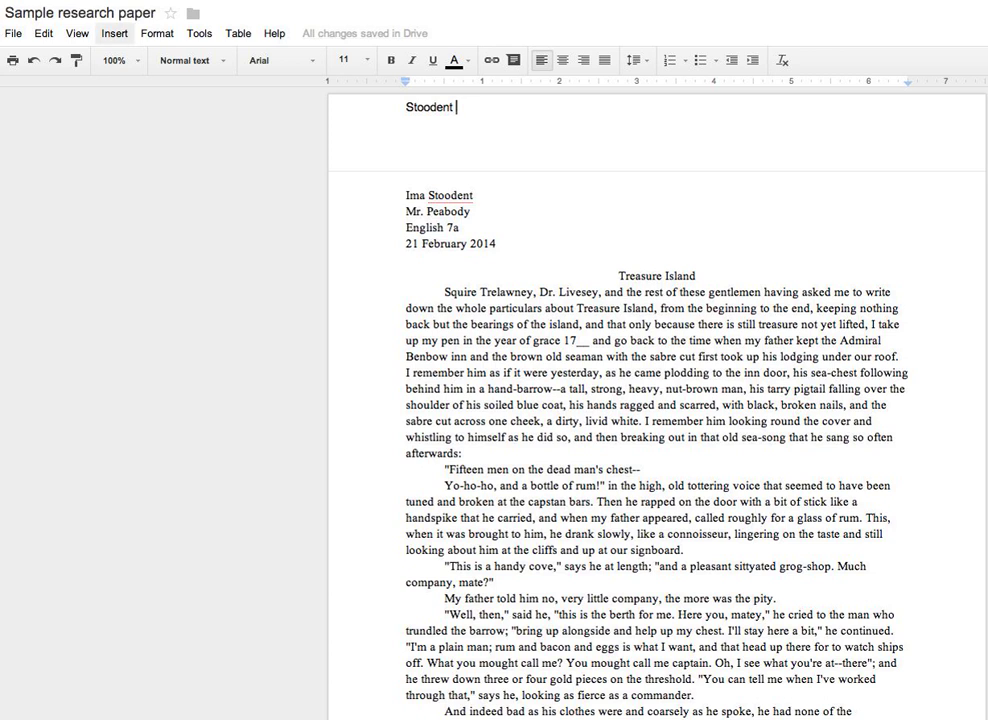
- Insert a top-of-page number after 'Stoodent' and select the header text
click(114, 33)
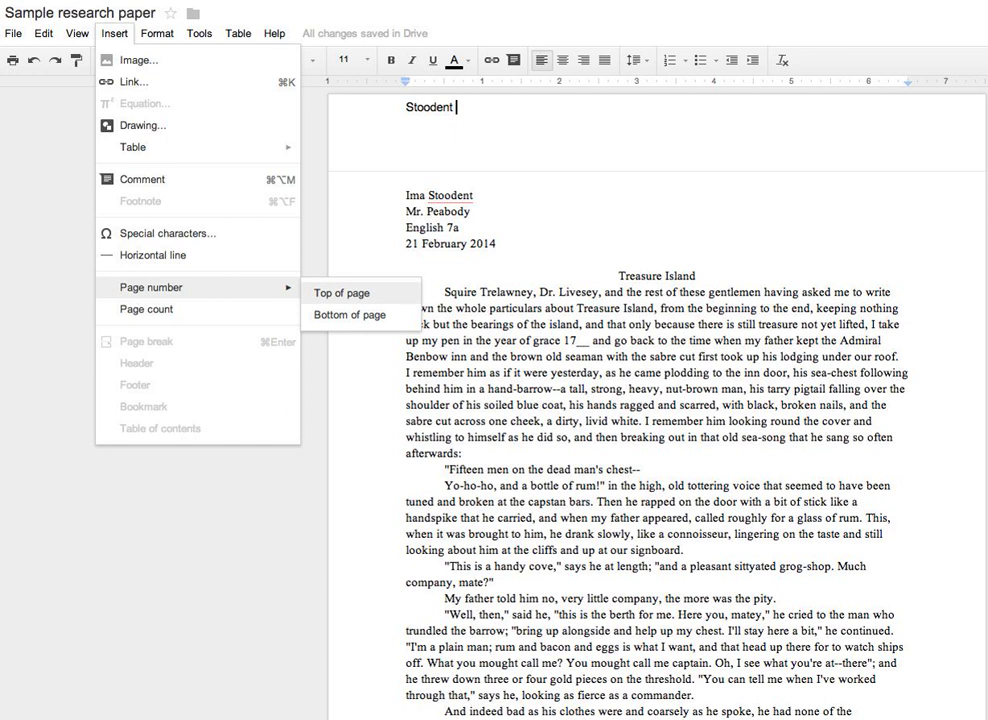
click(341, 292)
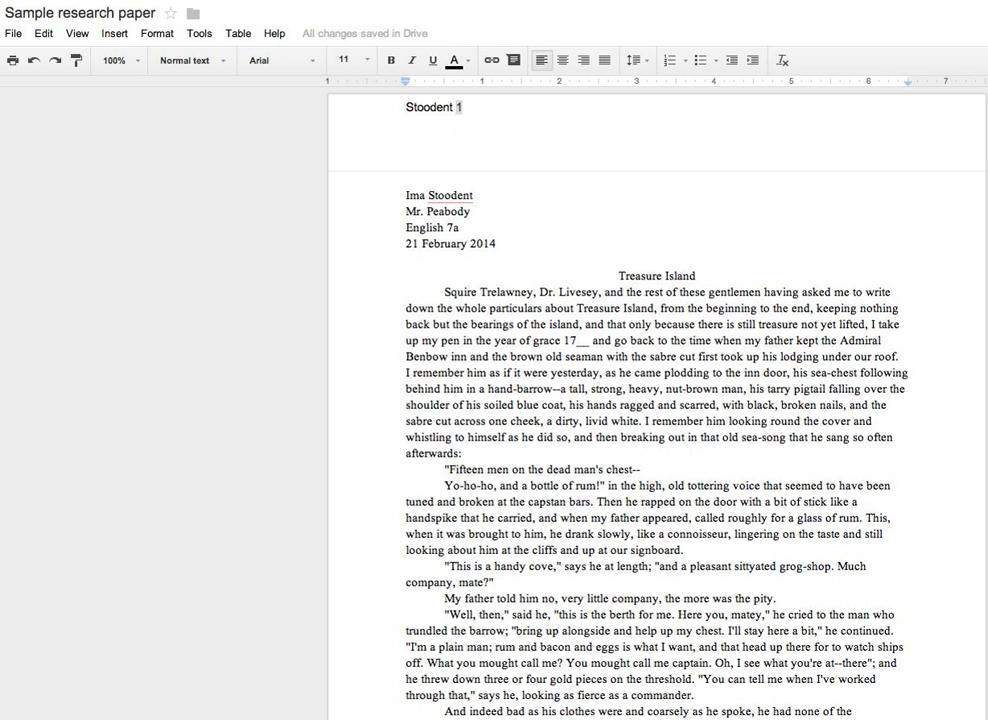
double_click(427, 107)
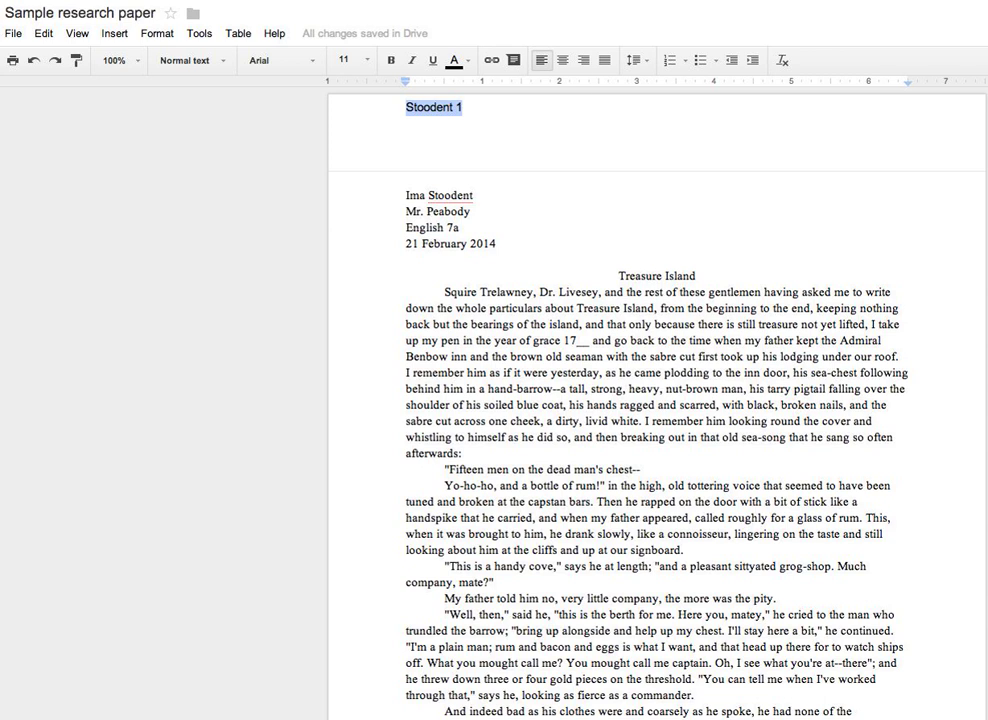
mouse_move(564, 60)
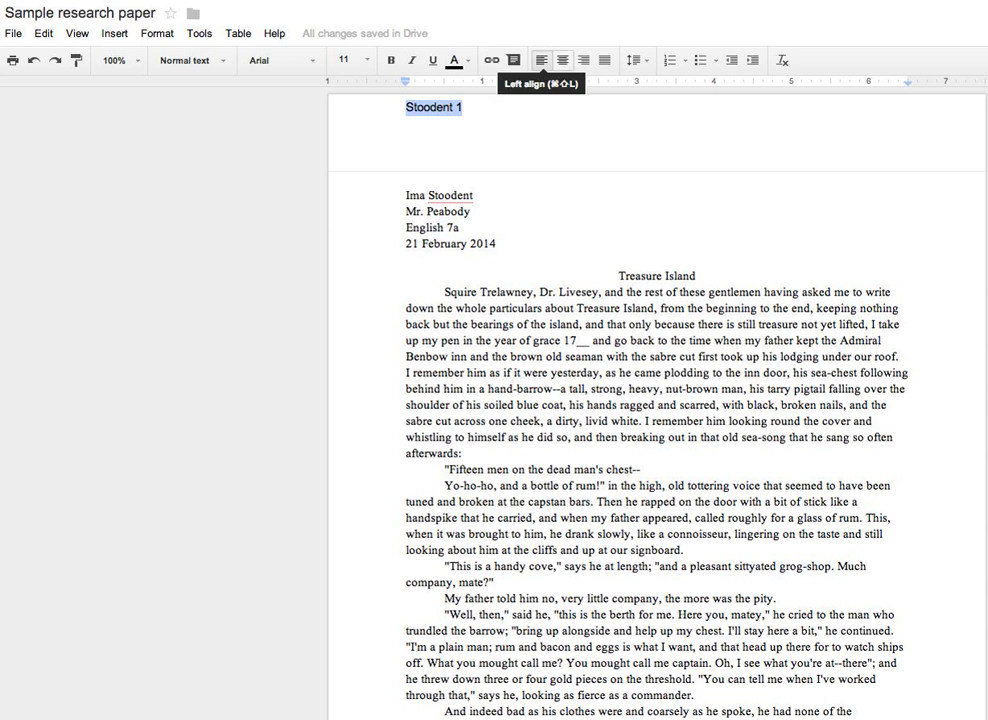
mouse_move(587, 59)
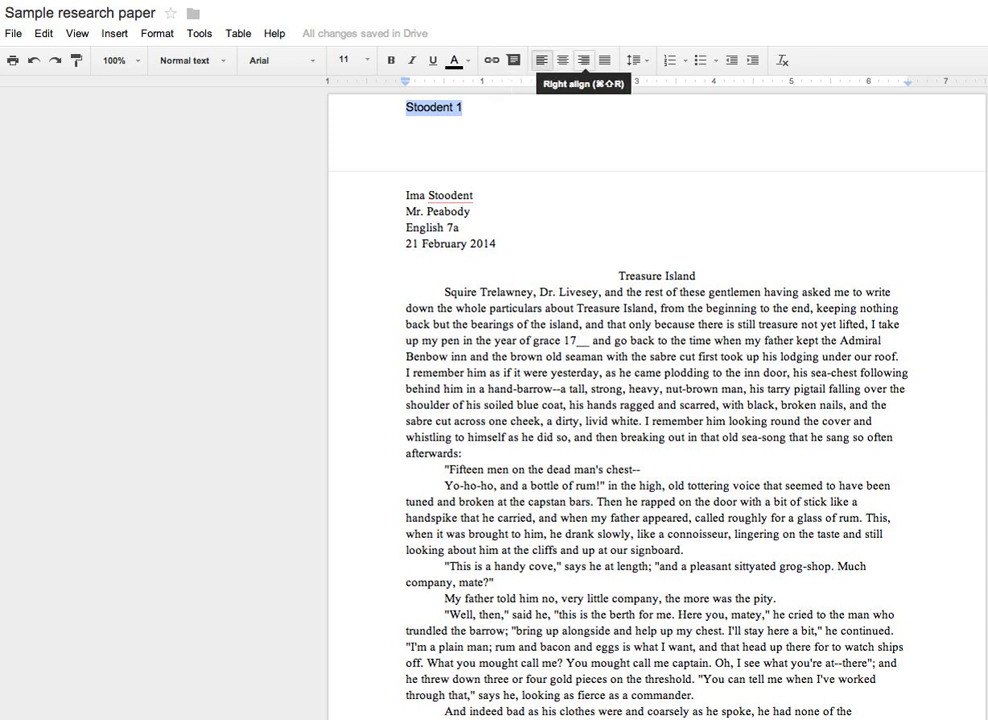
- Right-align the 'Stoodent 1' header text
click(585, 59)
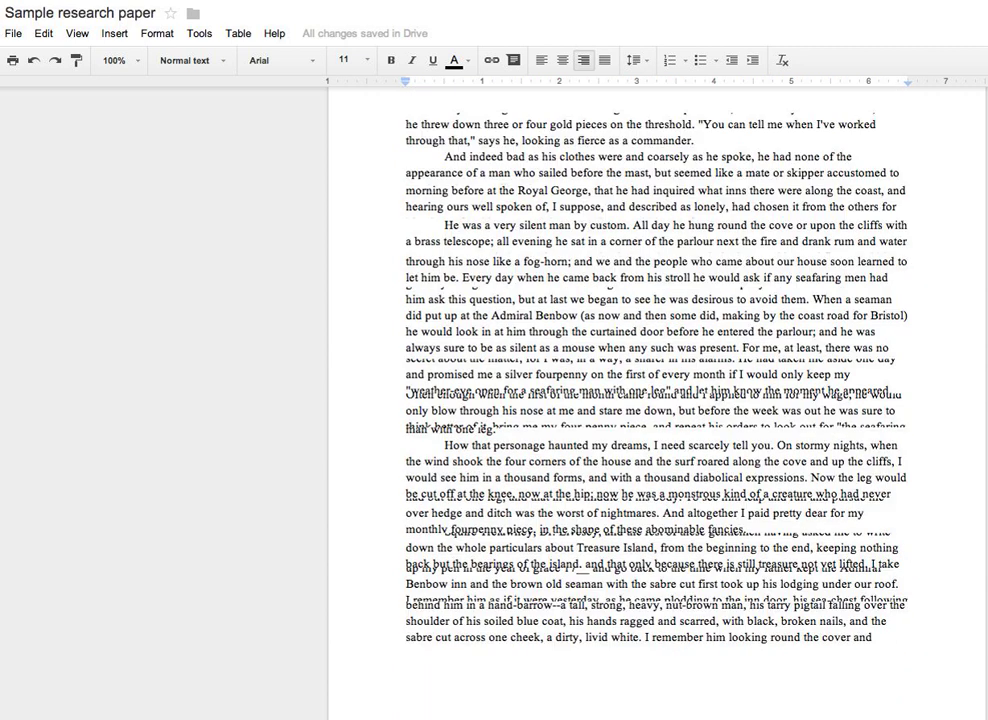
scroll(down, 3)
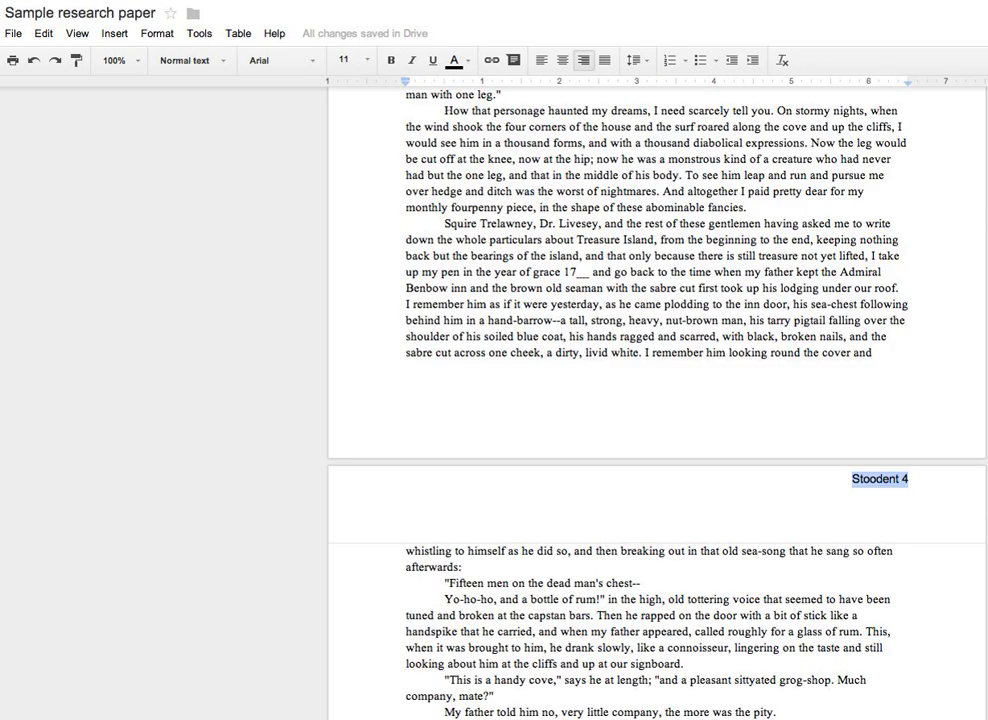
scroll(down, 3)
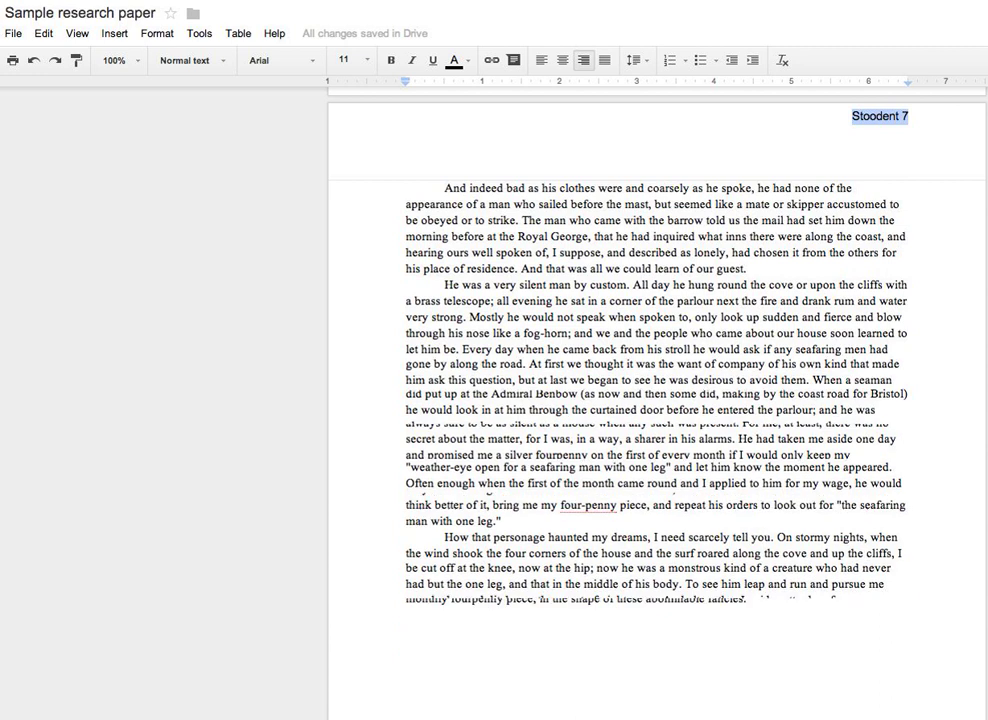
scroll(down, 3)
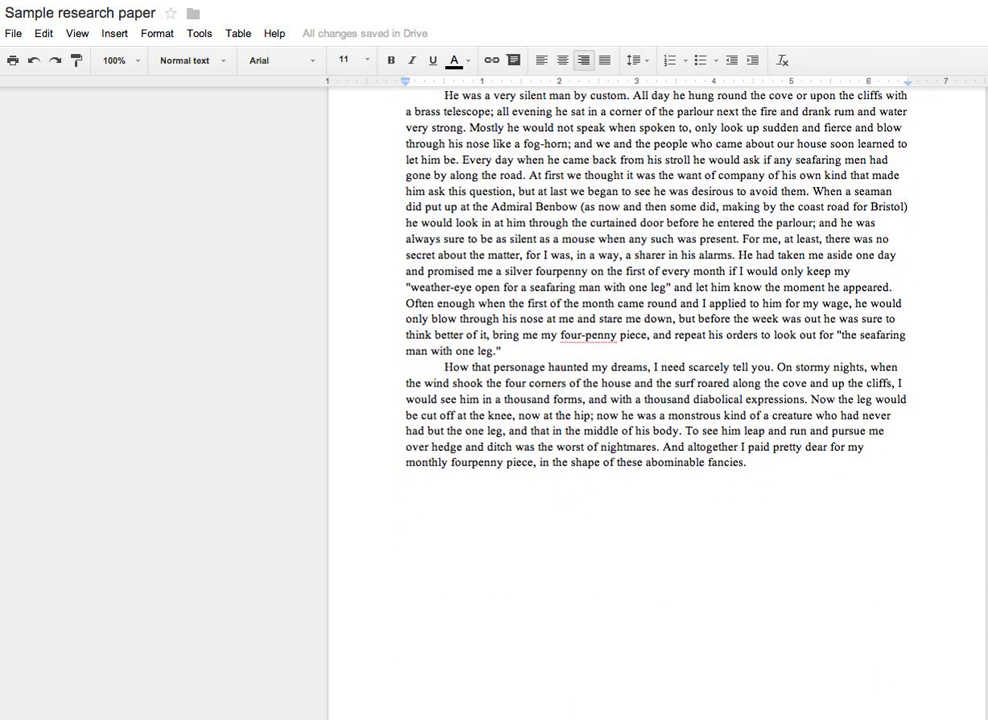
scroll(down, 3)
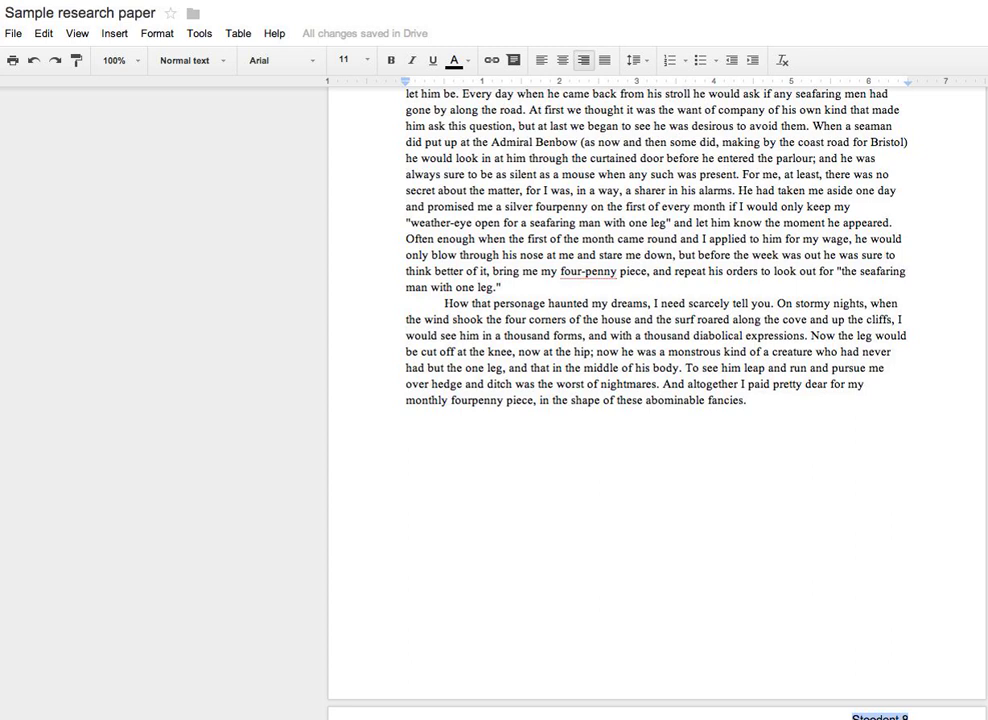
click(277, 60)
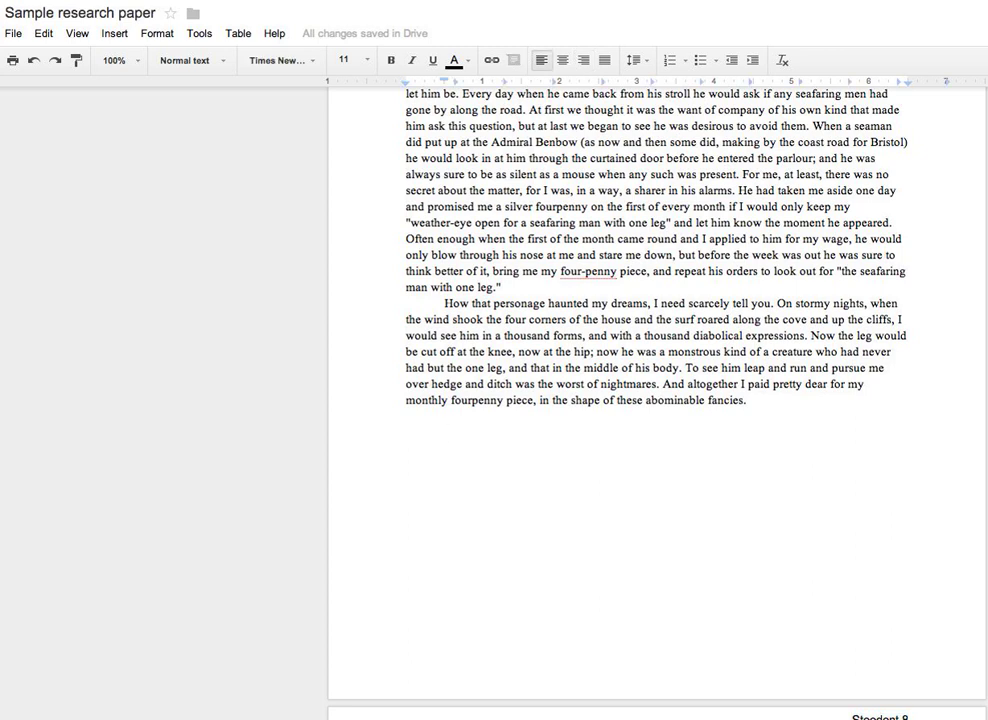
click(114, 33)
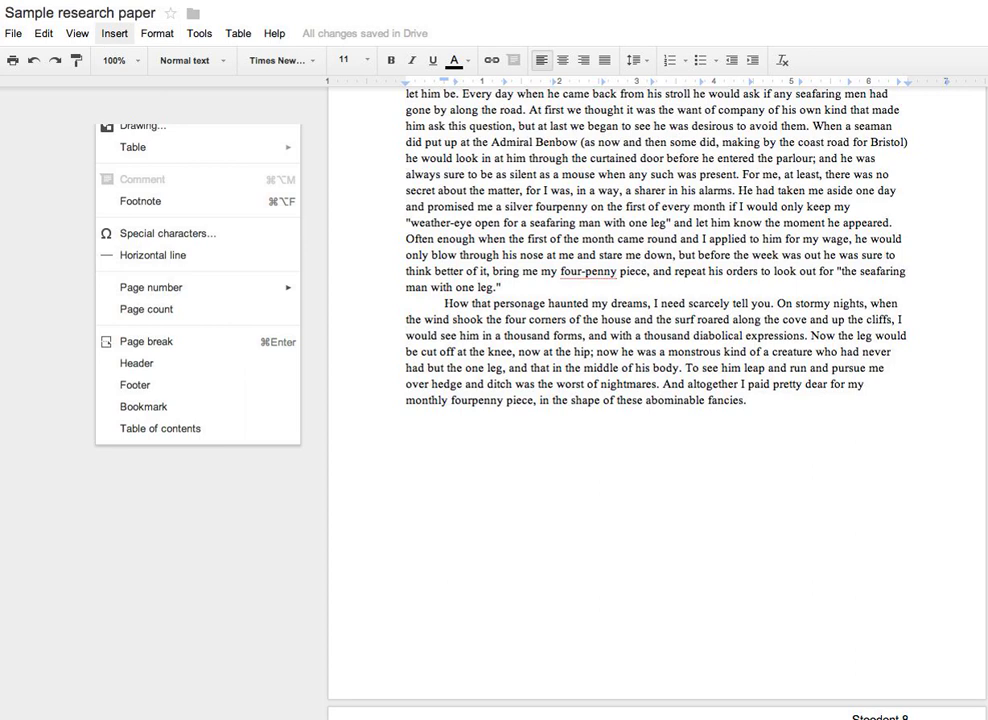